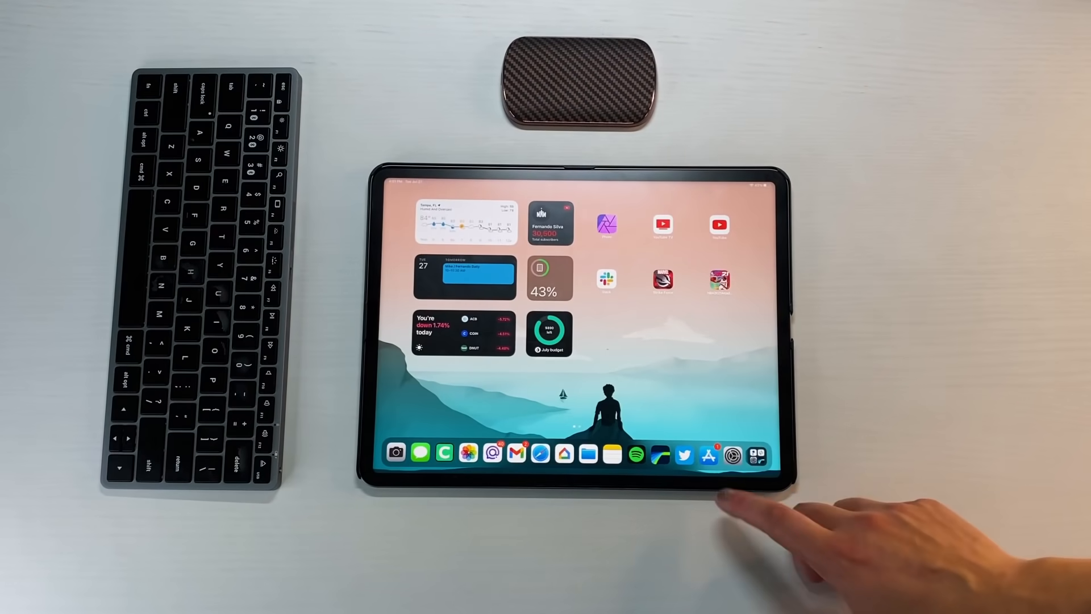
# Browse in Safari and look over the current tab bar layout
pyautogui.click(730, 452)
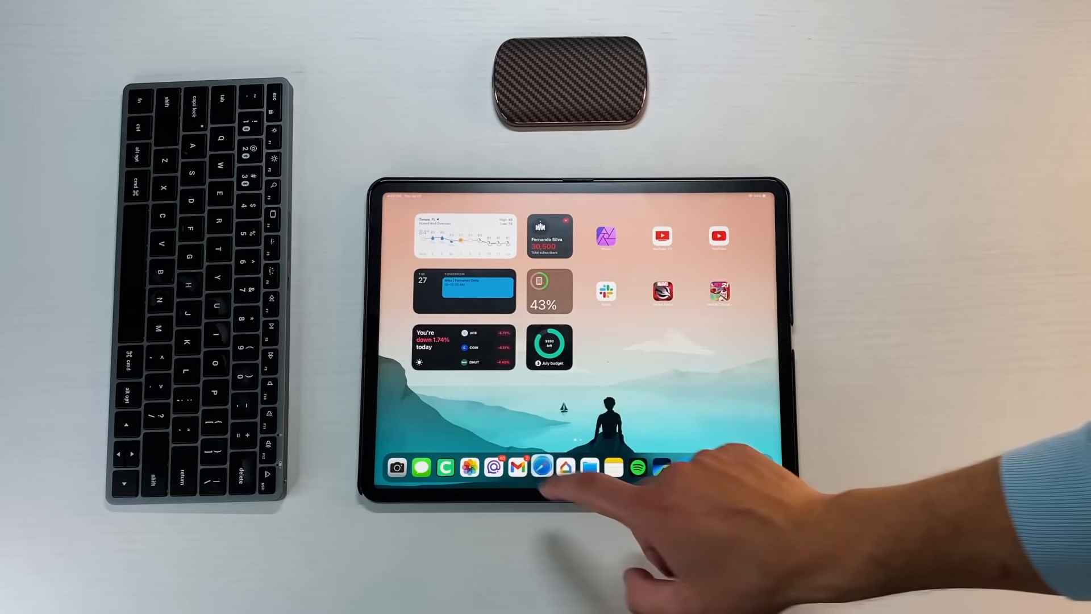
pyautogui.click(537, 468)
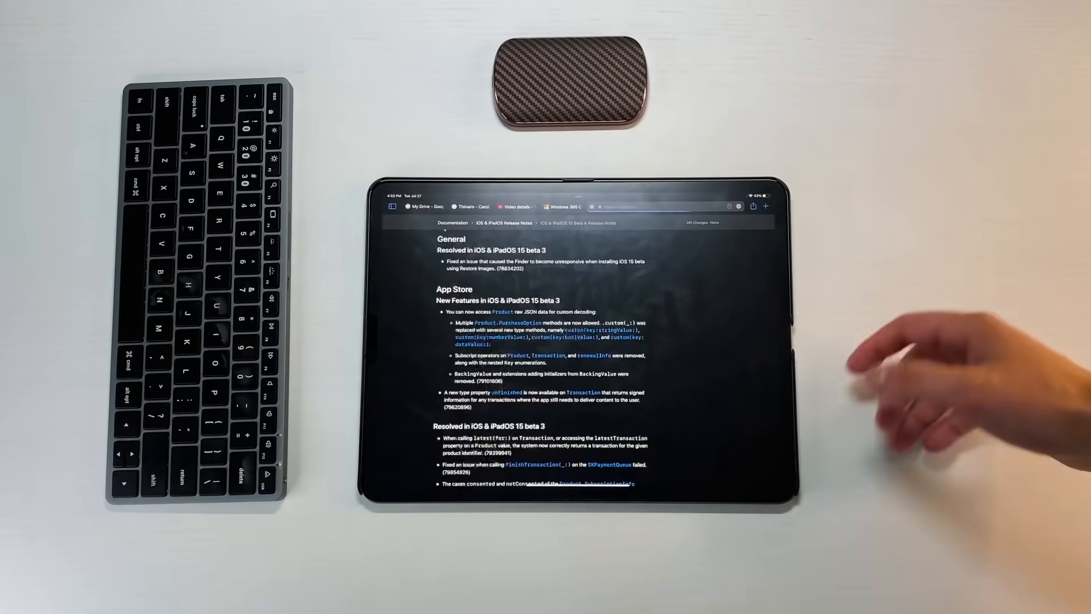
pyautogui.scroll(-3)
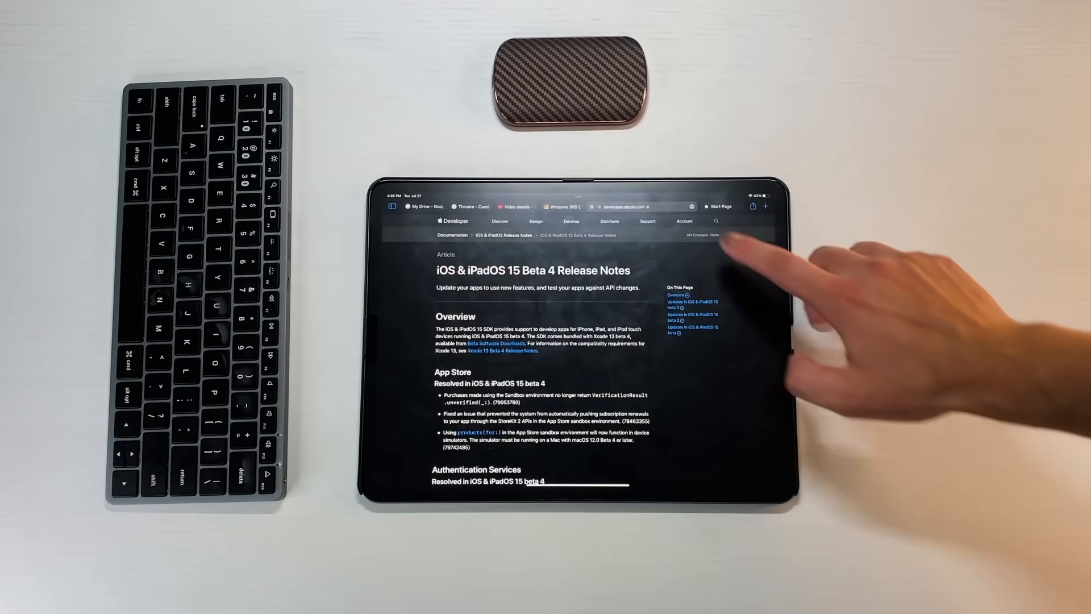
pyautogui.click(750, 206)
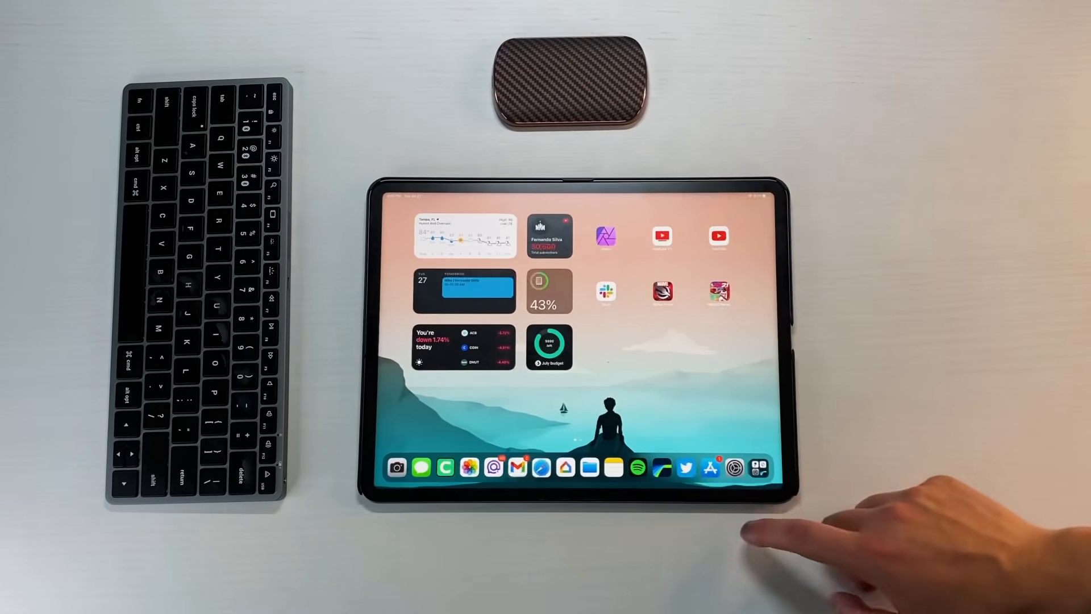
# Show Safari's preferences in Settings with the Compact and Separate Tab Bar choices
pyautogui.click(735, 465)
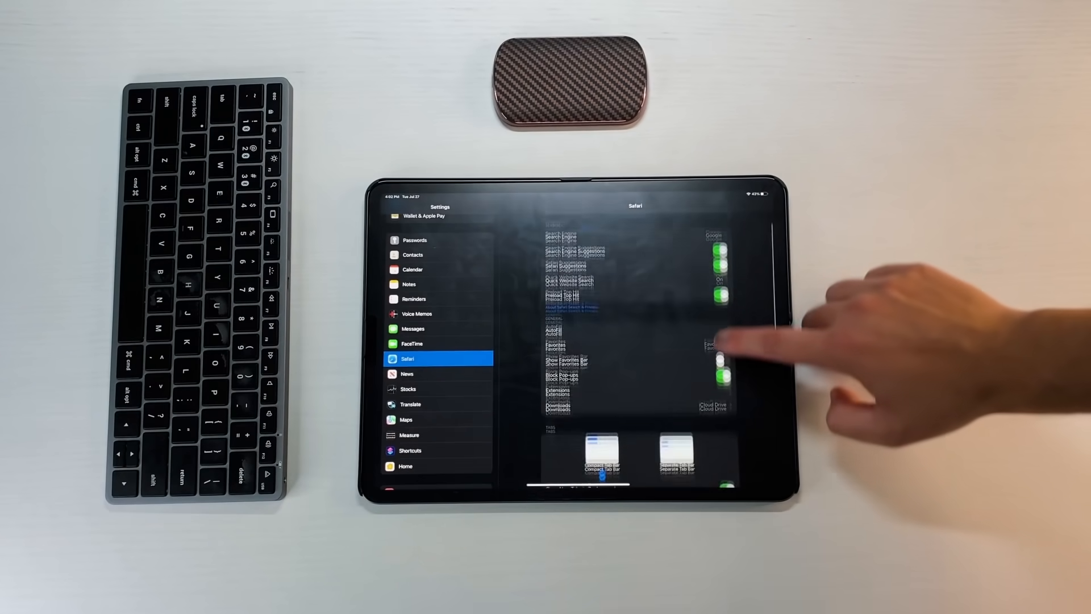
pyautogui.scroll(-3)
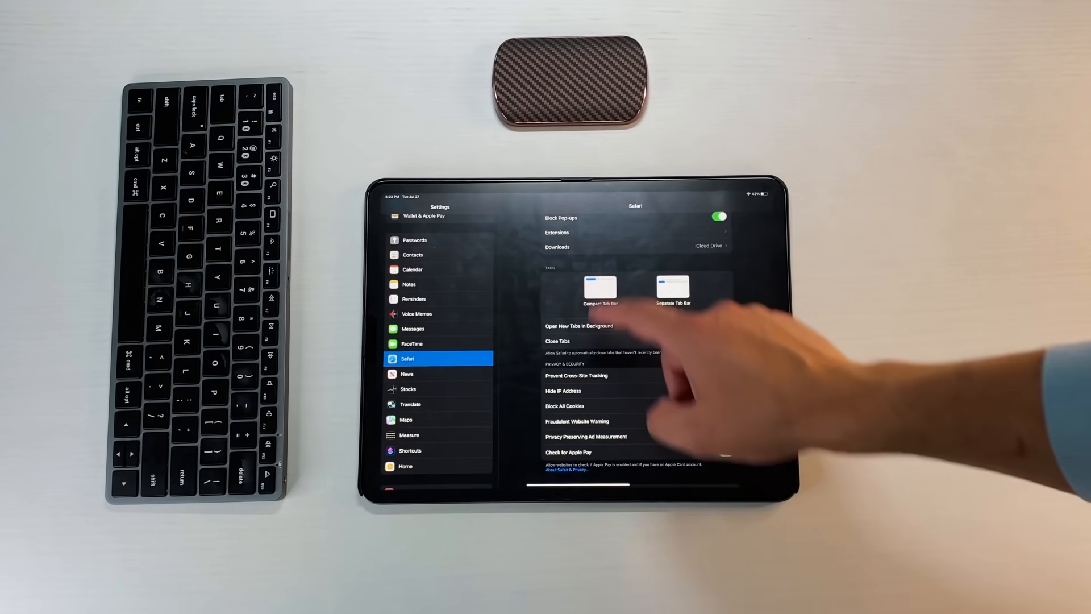
pyautogui.scroll(3)
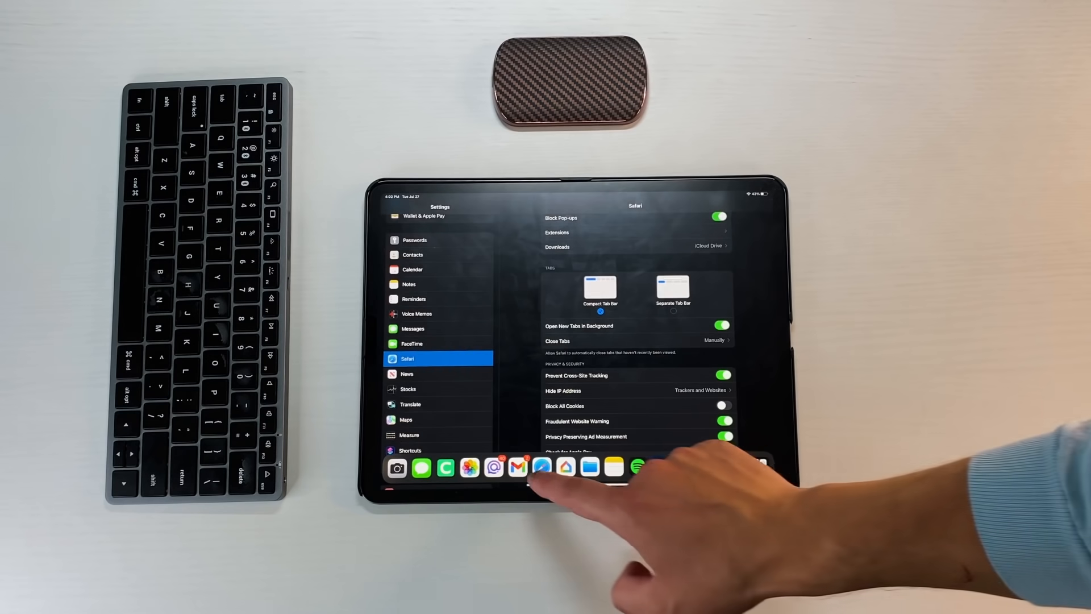
pyautogui.click(541, 467)
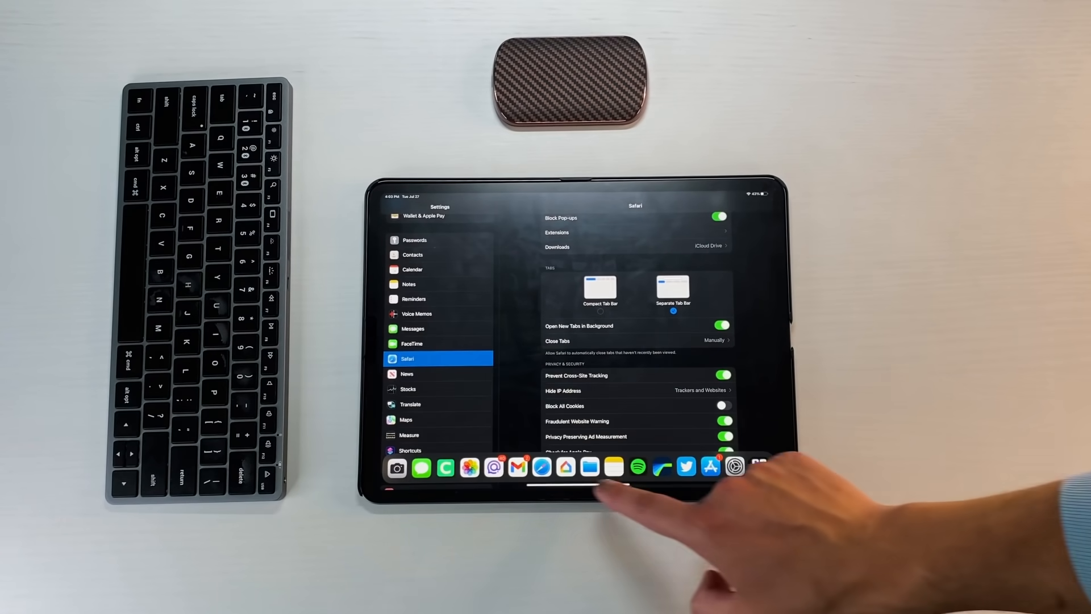
# Return to Safari from Settings, then head back to the Home Screen
pyautogui.click(541, 466)
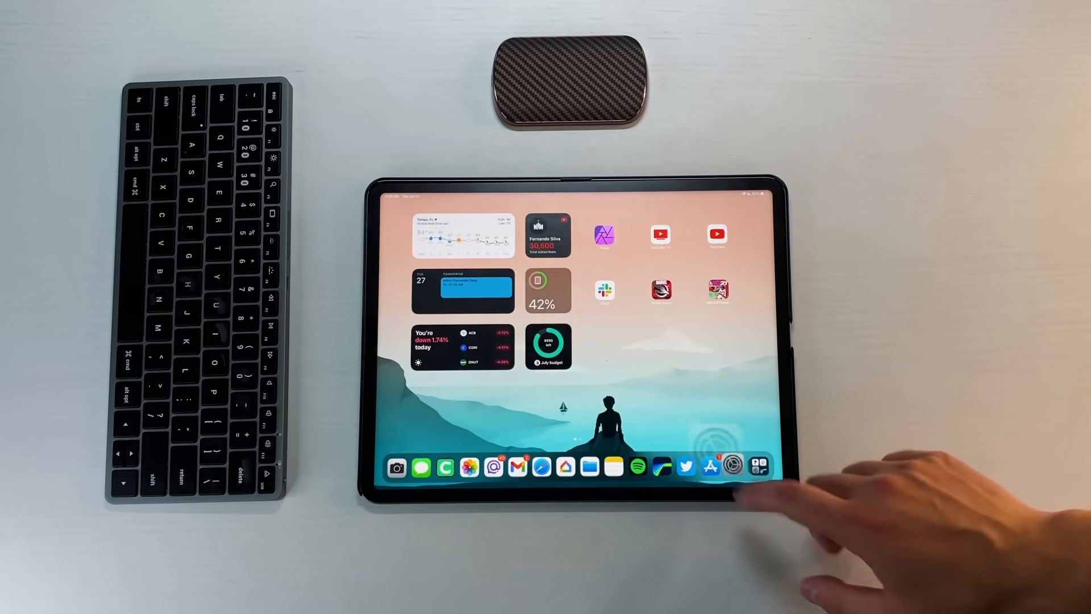
pyautogui.click(735, 464)
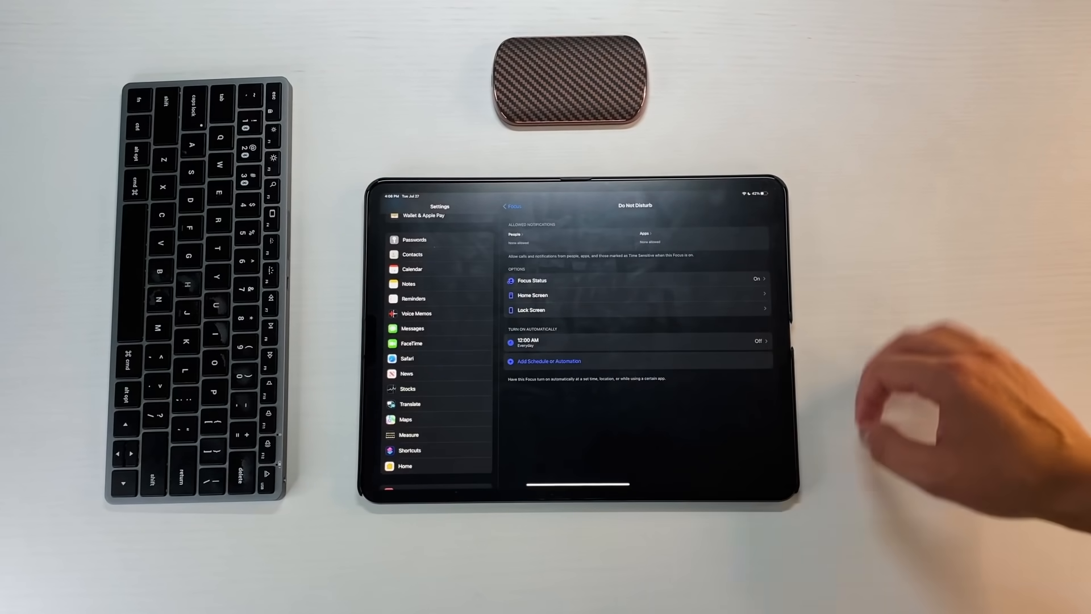
pyautogui.click(531, 280)
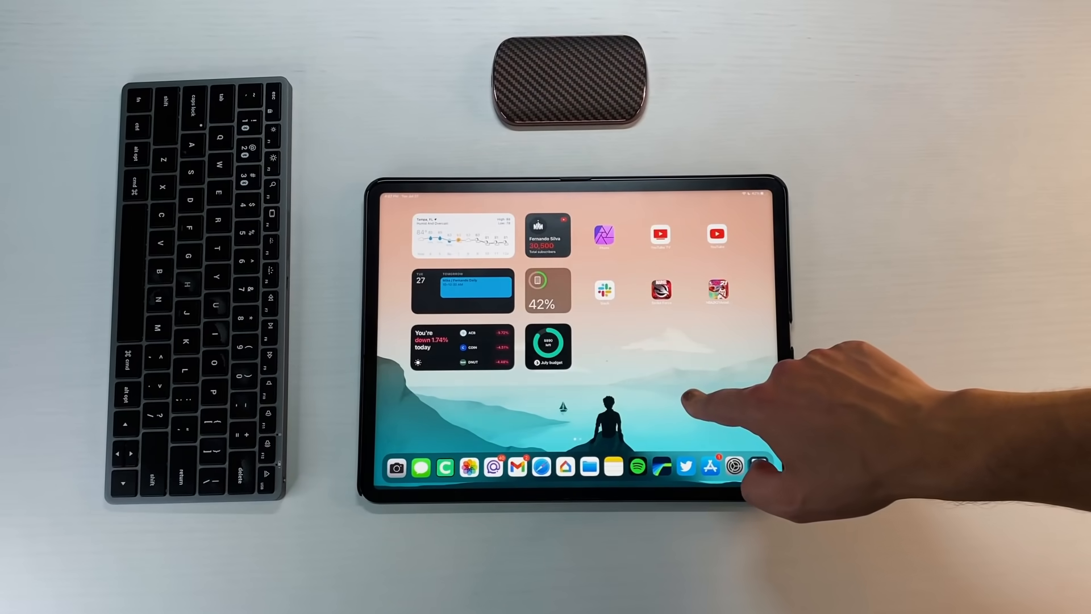
# Add the large Podcasts widget from the gallery to the lower right of the page
pyautogui.click(740, 466)
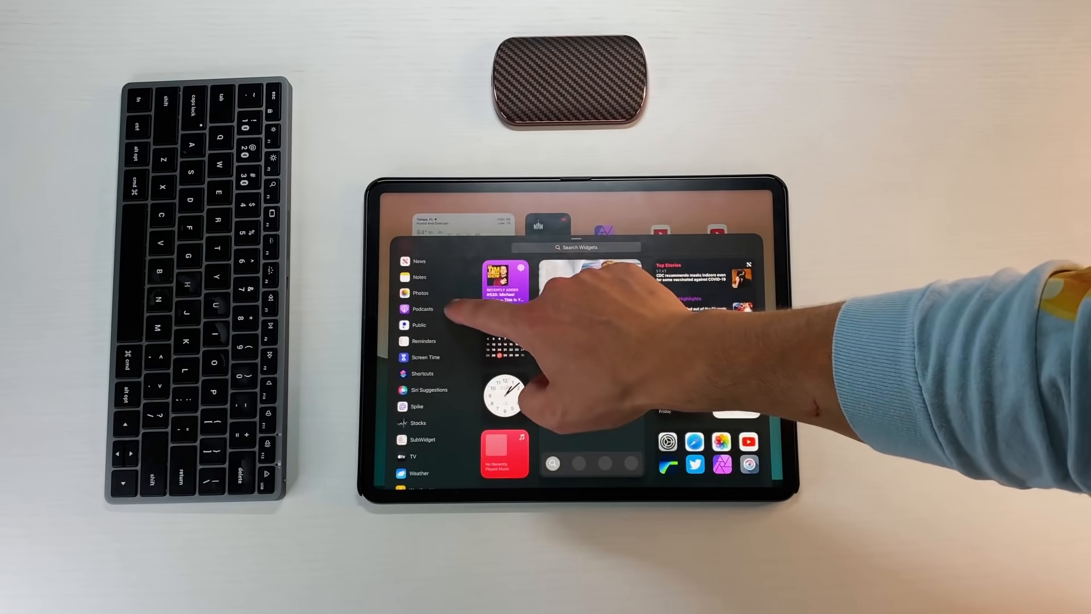
pyautogui.click(423, 310)
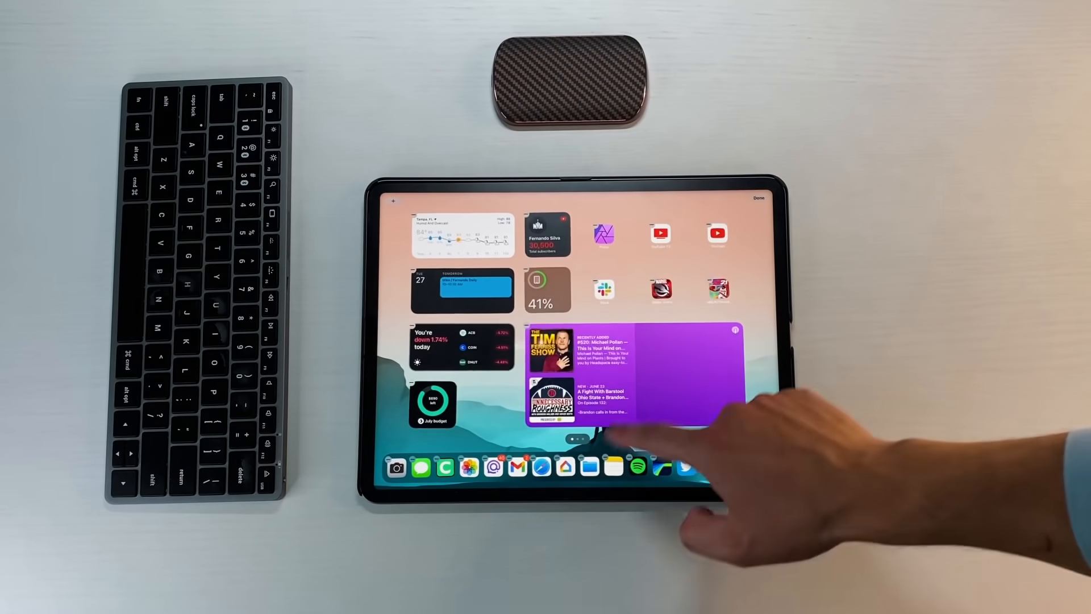
pyautogui.click(758, 197)
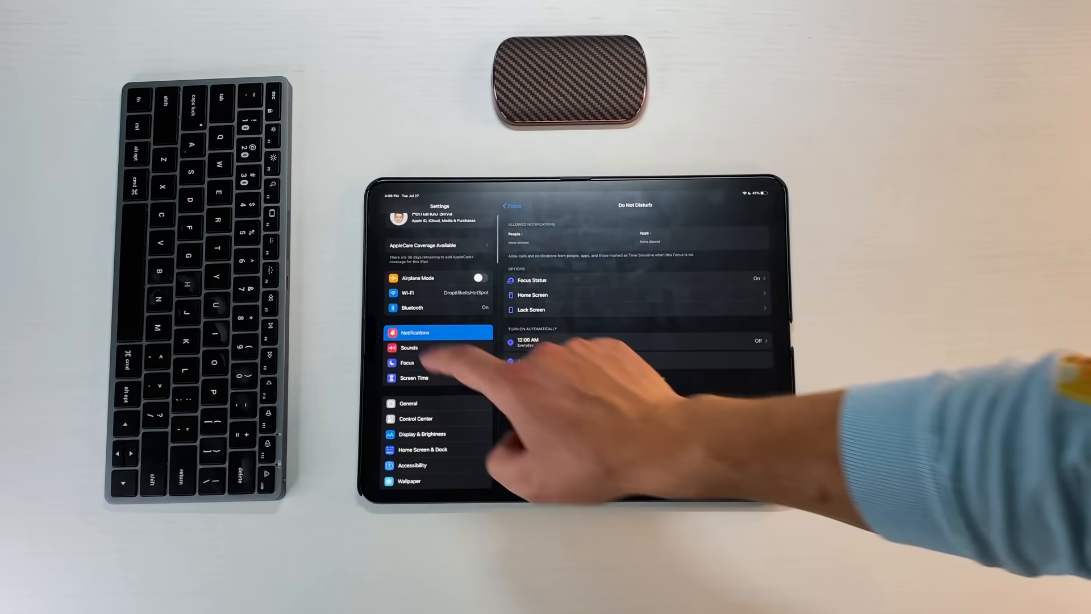
pyautogui.click(416, 331)
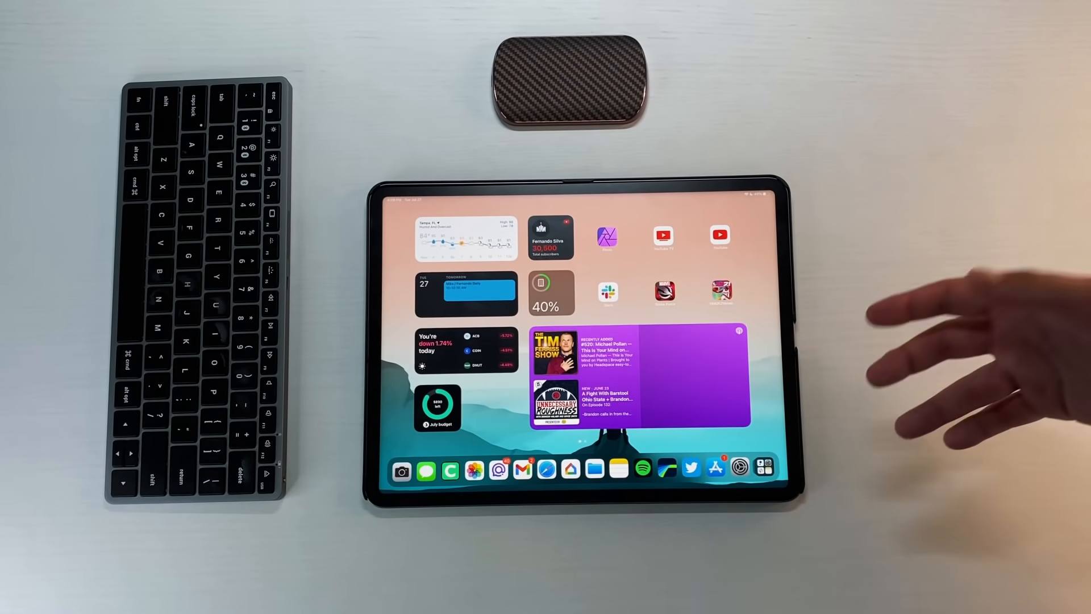
# Bring up the options for the stocks/crypto widget stack
pyautogui.click(461, 293)
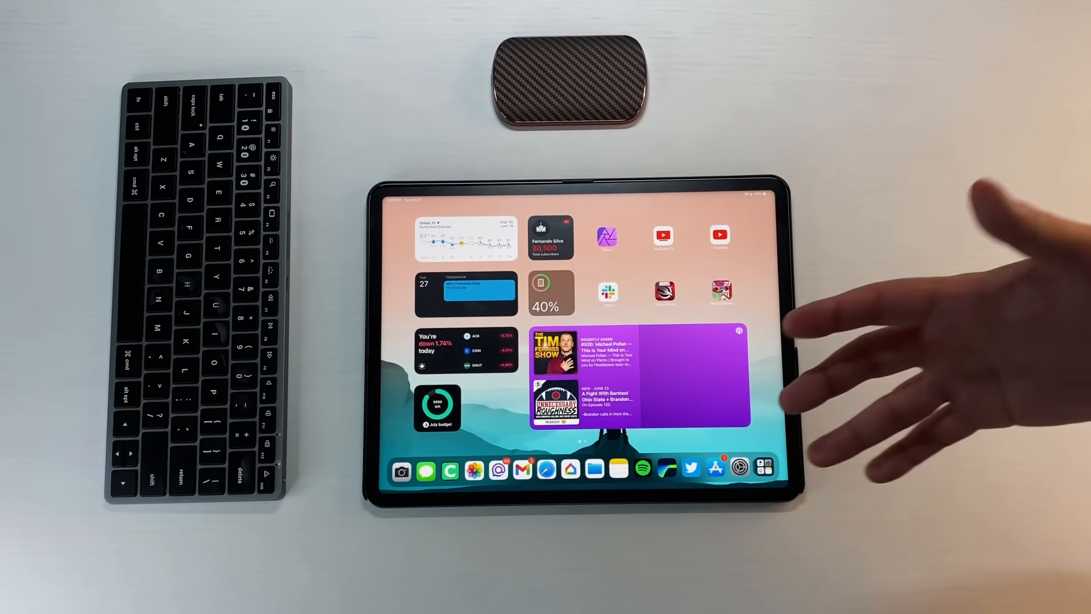
pyautogui.click(466, 293)
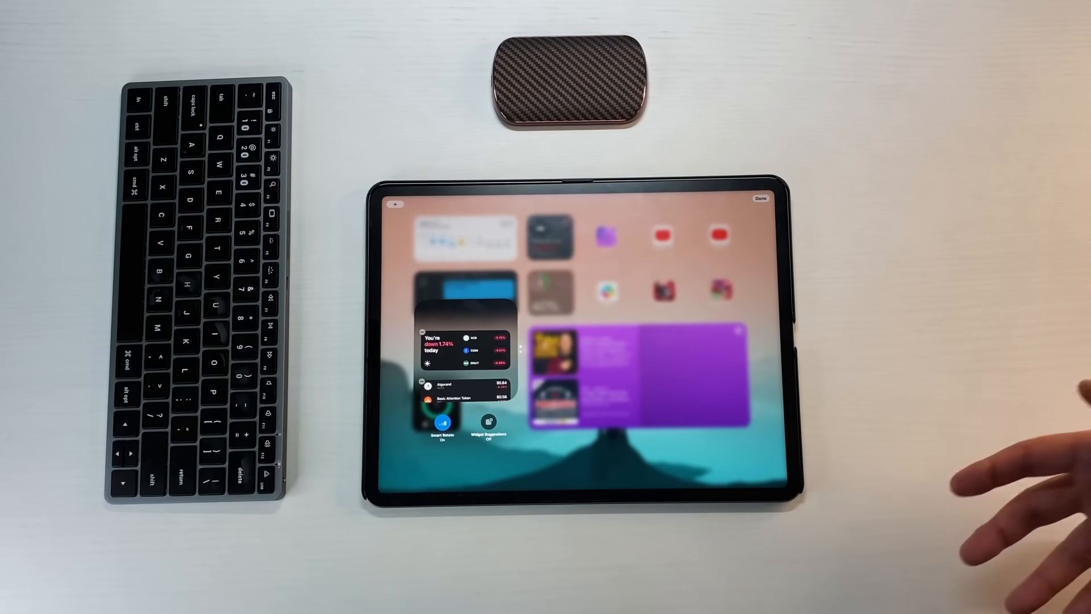
# Show the Battery page's usage charts for the Last 10 Days
pyautogui.click(758, 202)
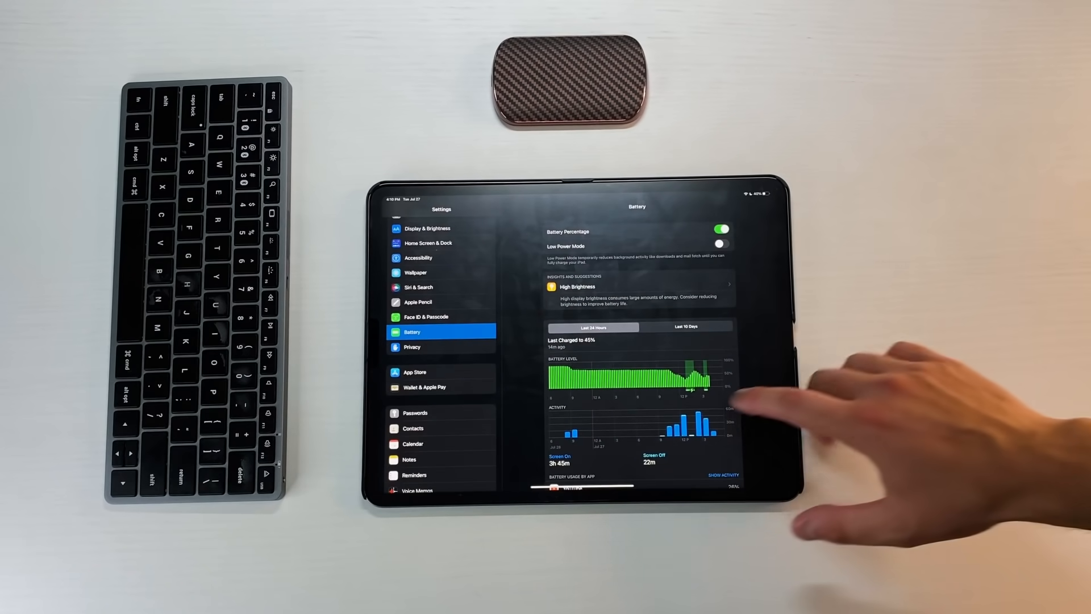
pyautogui.scroll(-3)
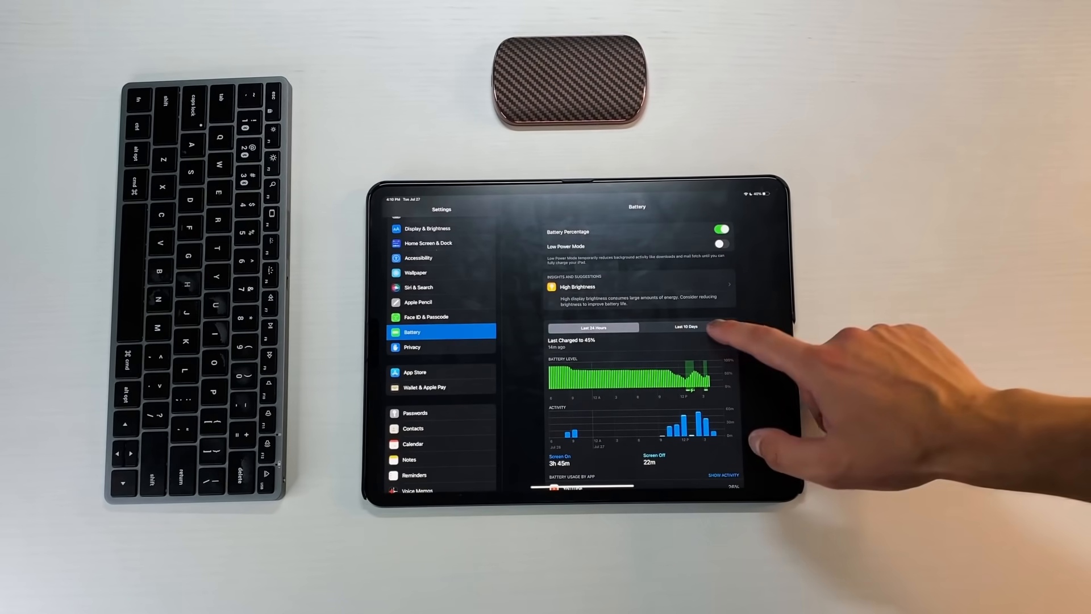
pyautogui.click(687, 328)
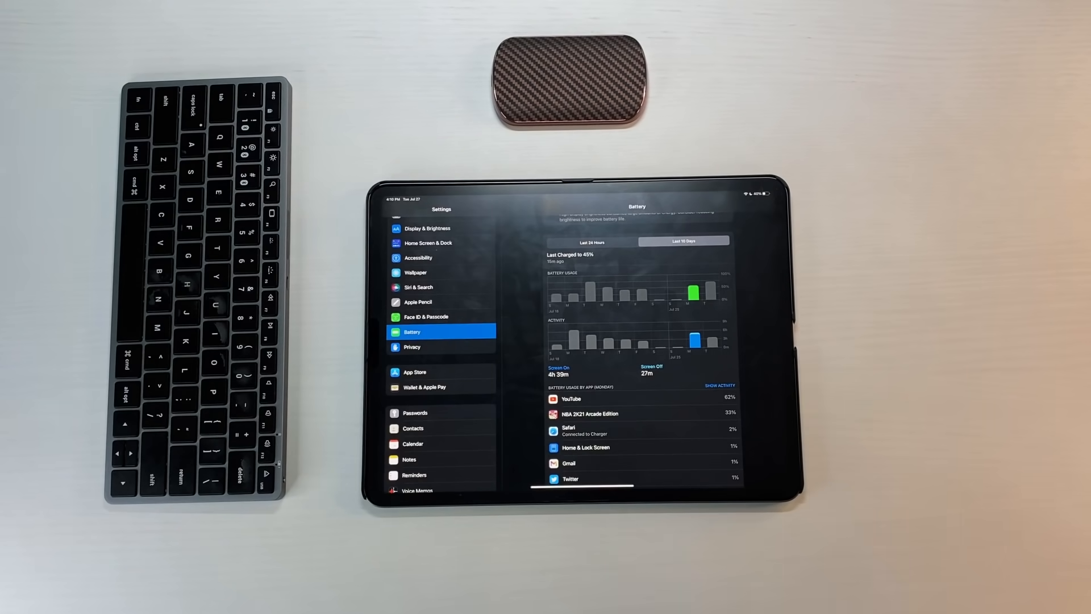
# Toggle the per-app list between percentages and activity times, ending on activity times
pyautogui.scroll(-3)
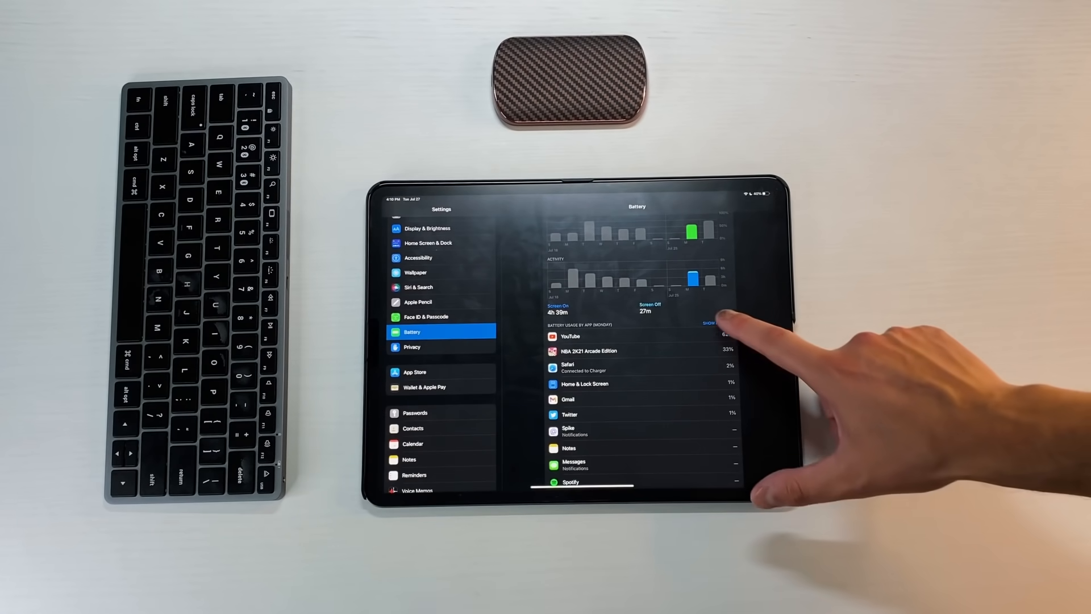
pyautogui.click(709, 322)
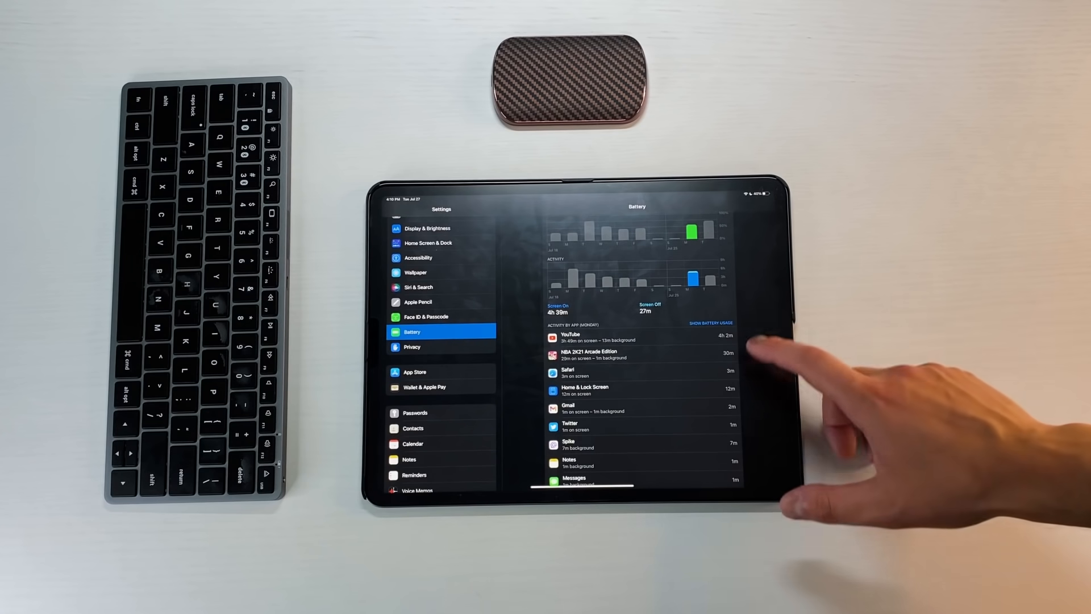
pyautogui.click(710, 322)
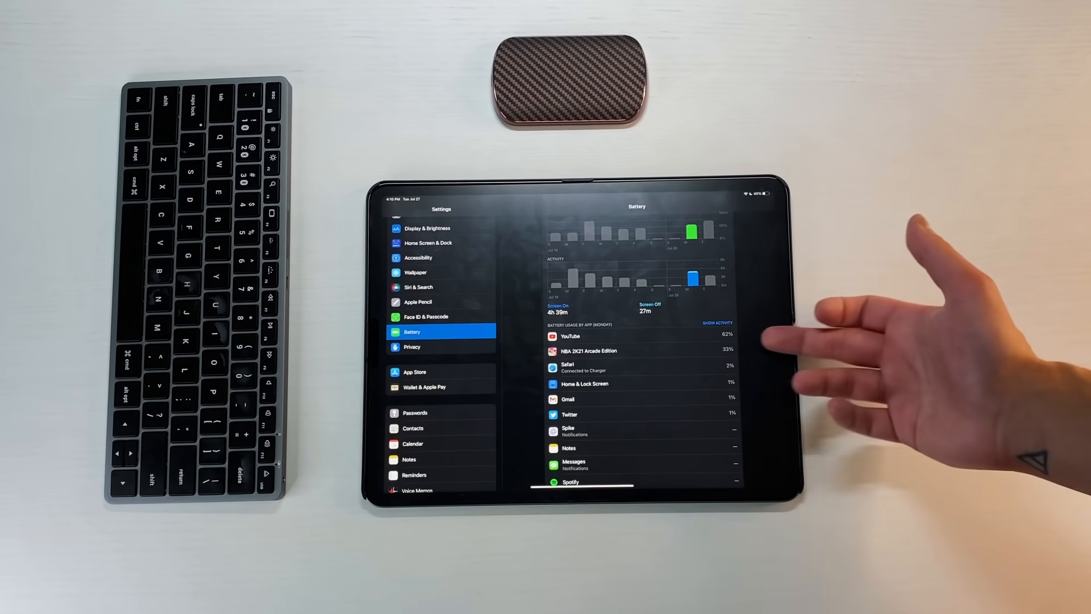
pyautogui.click(716, 323)
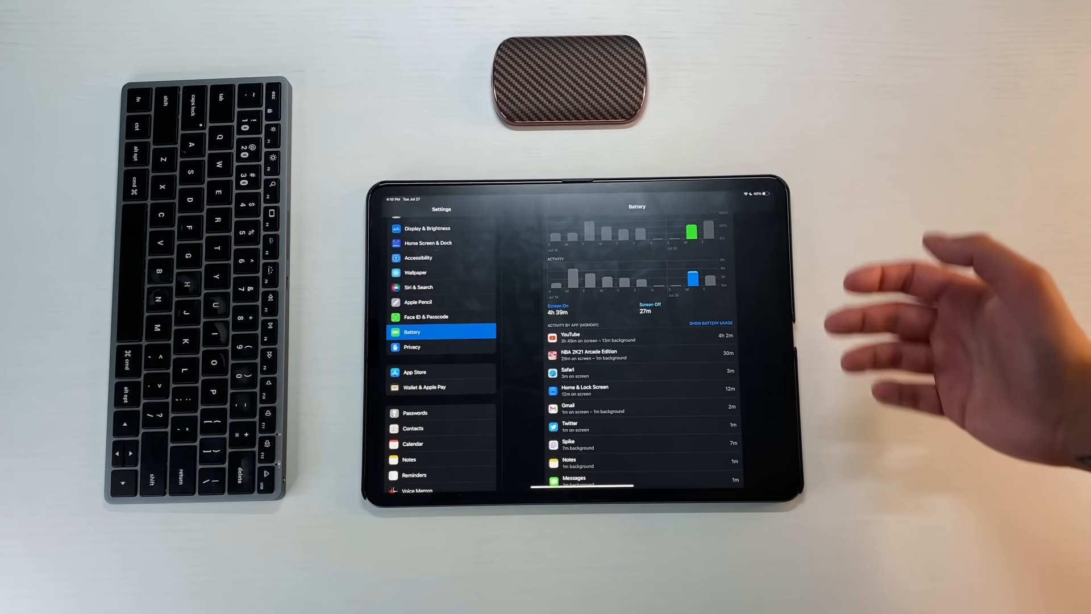